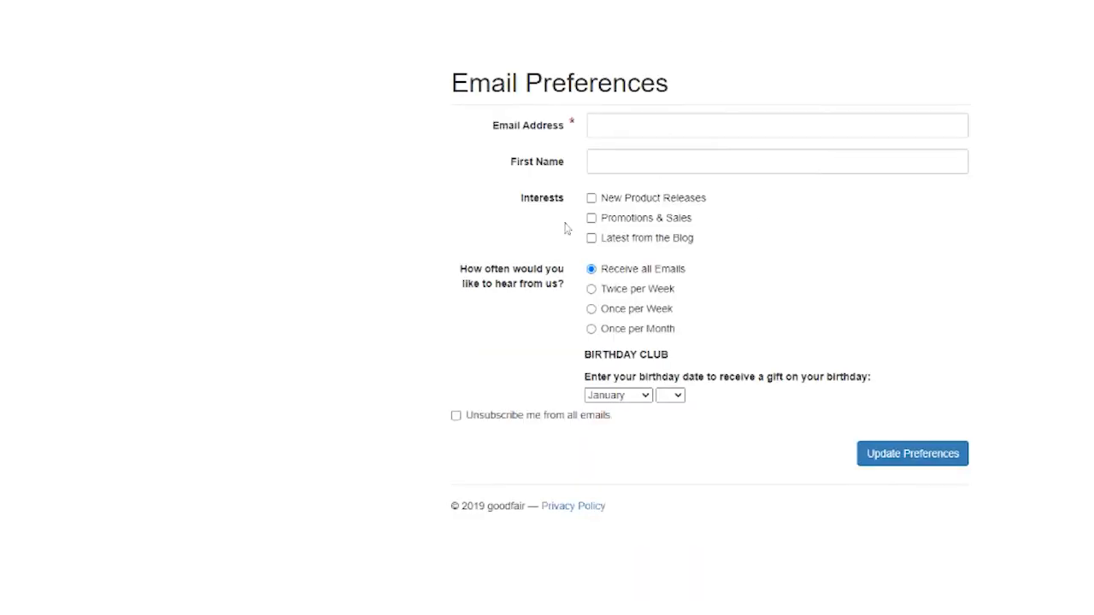
mouse_move(521, 202)
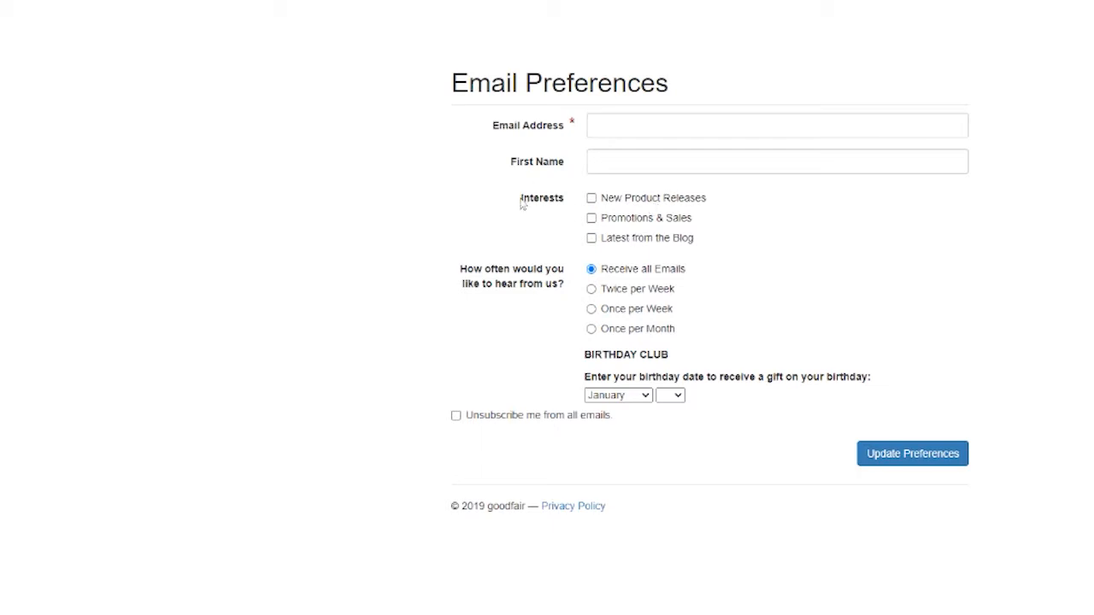
mouse_move(618, 212)
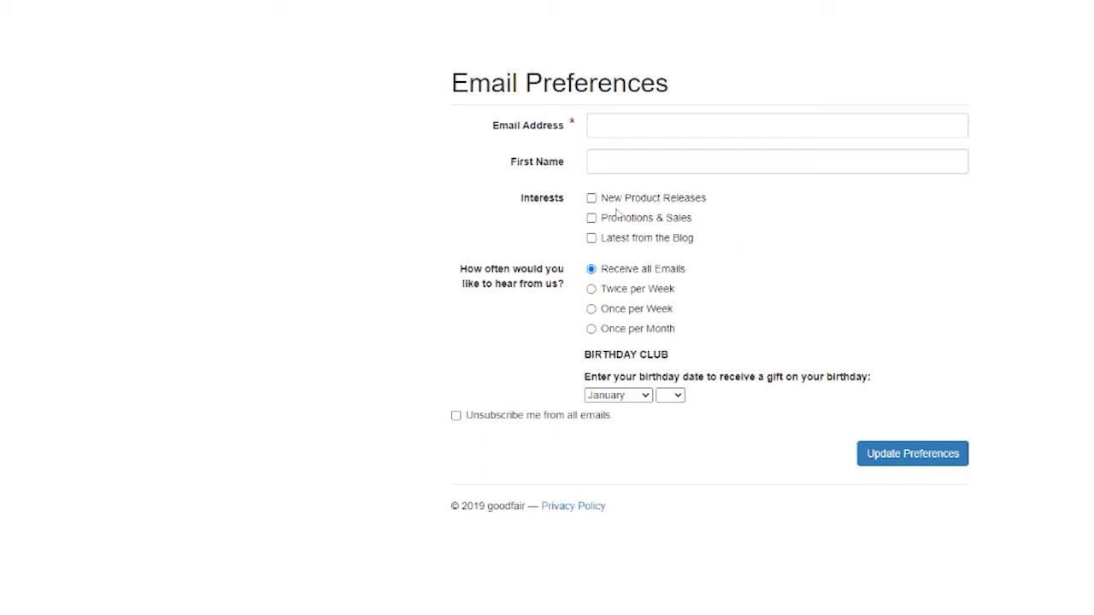
mouse_move(560, 214)
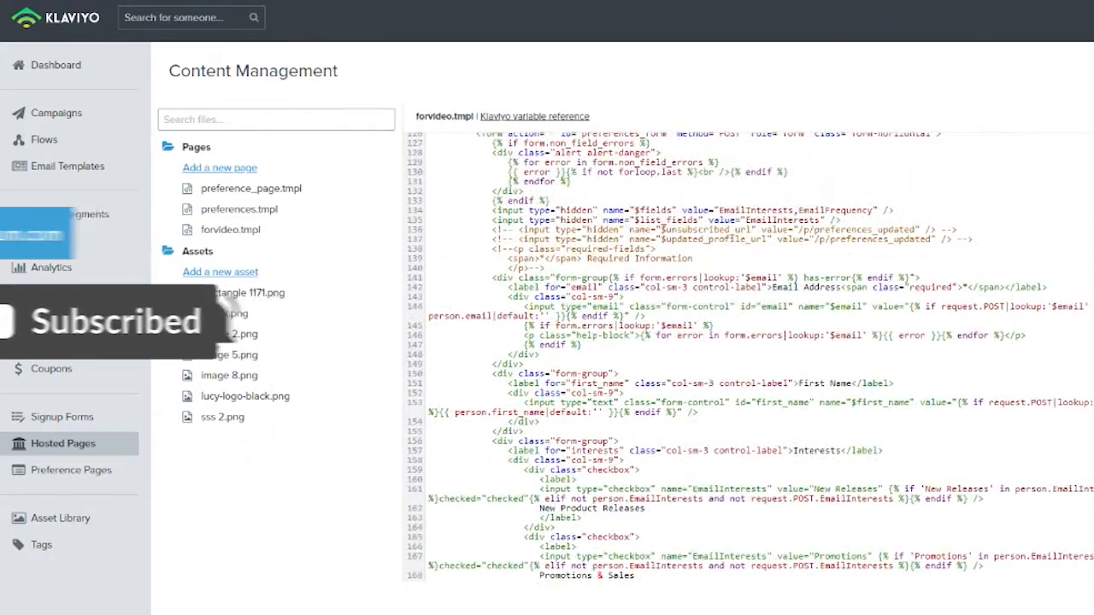
Scroll the forvideo.tmpl code down to the three Interests checkbox entries.
scroll(down, 3)
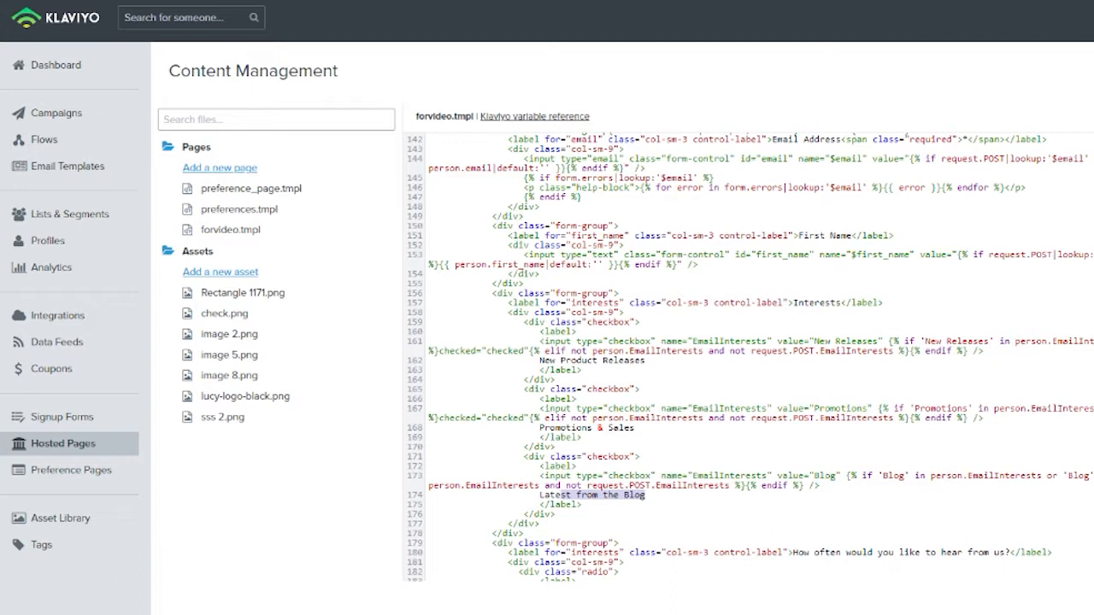
Copy a checkbox block in after the Blog checkbox as a fourth, empty-labelled interest.
double_click(622, 360)
text(A)
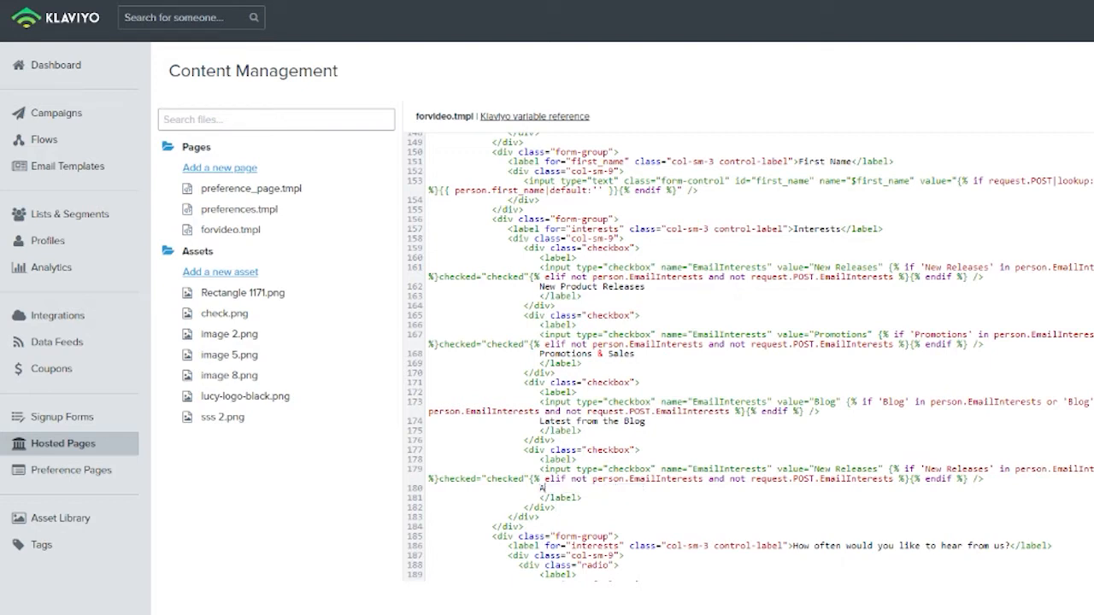
Label the new checkbox 'Everything' and replace 'New Releases' in its value and conditions.
text(Everything)
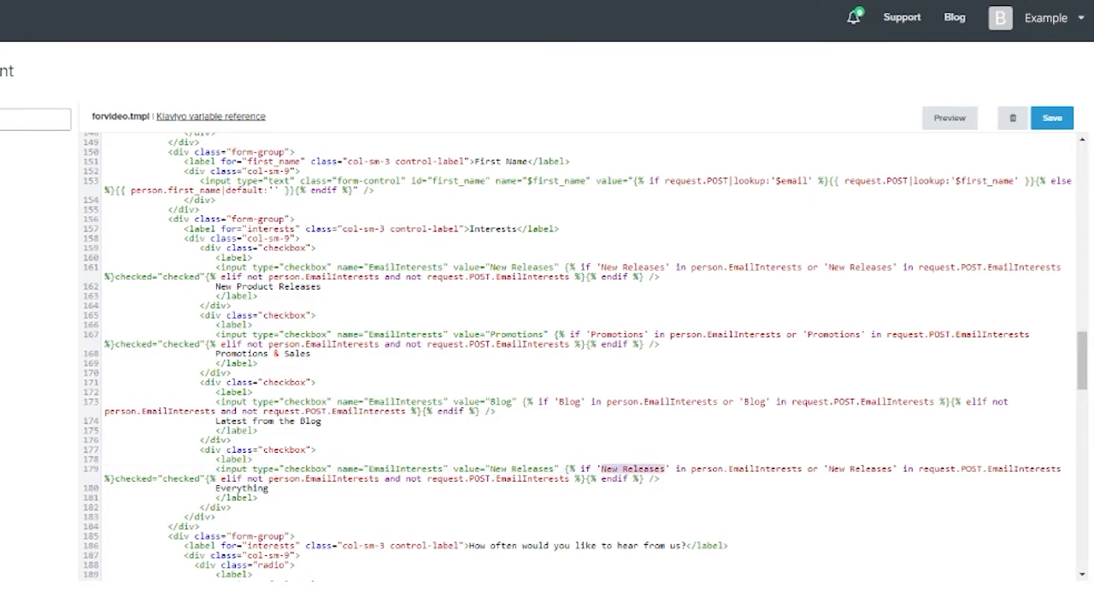
text(Everything)
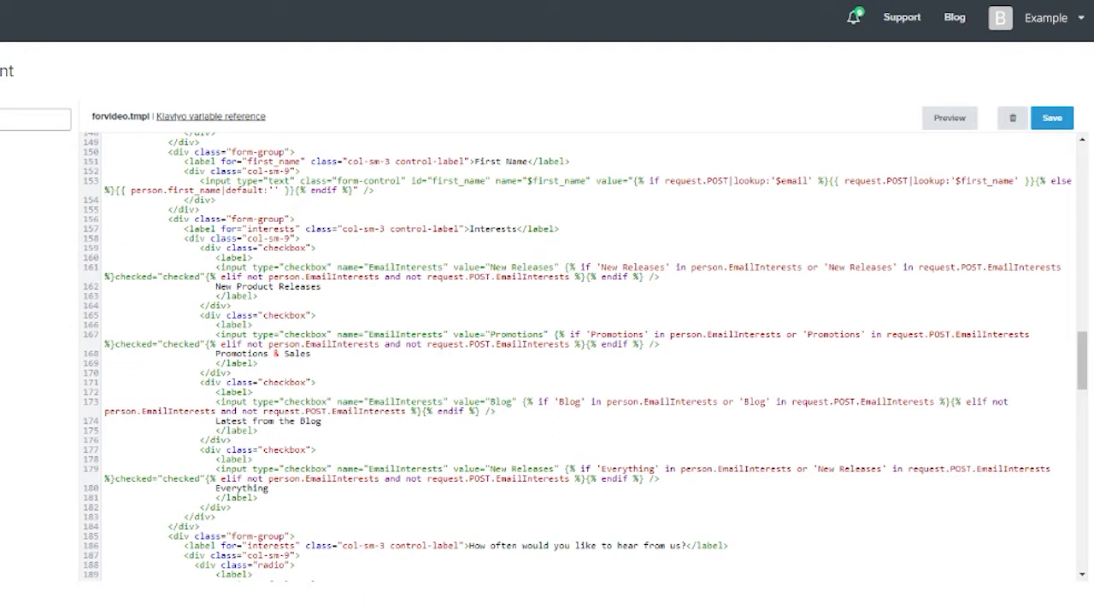
double_click(849, 468)
text(Everything)
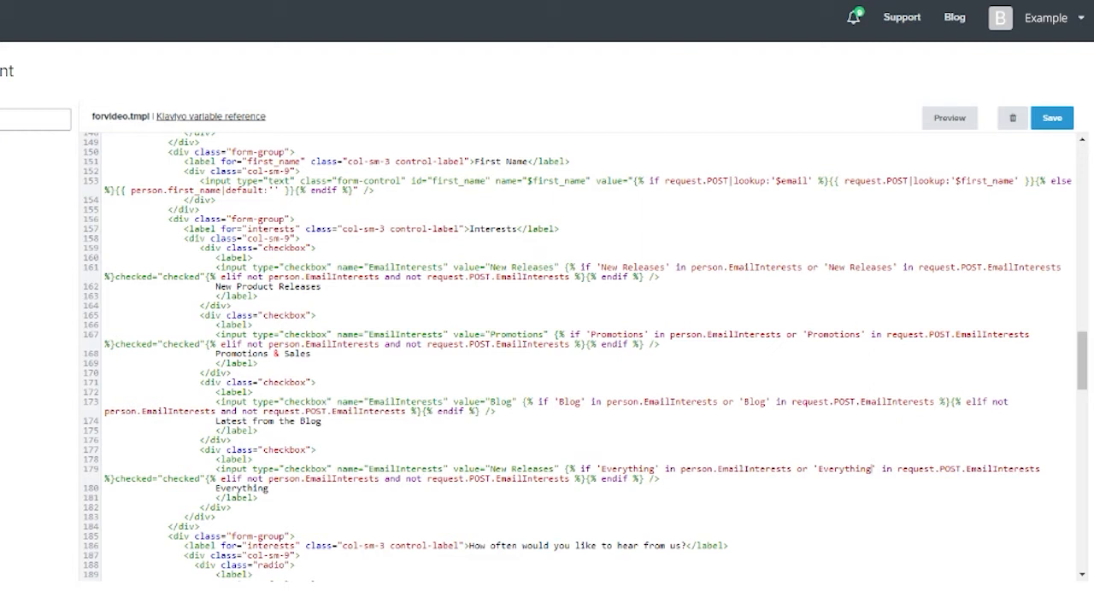
double_click(523, 467)
text(Everything)
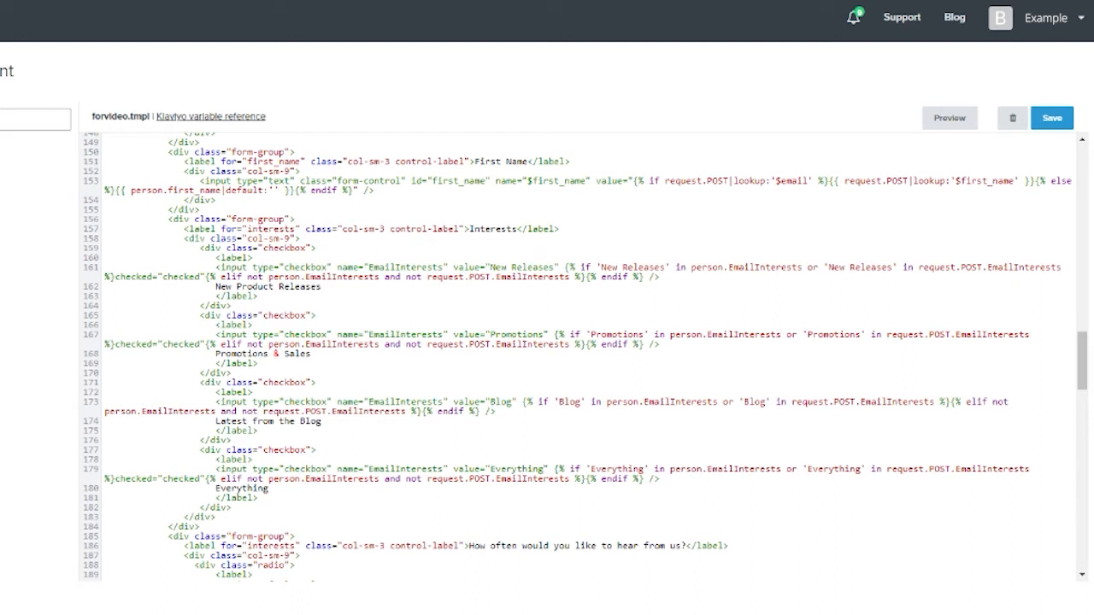
double_click(242, 488)
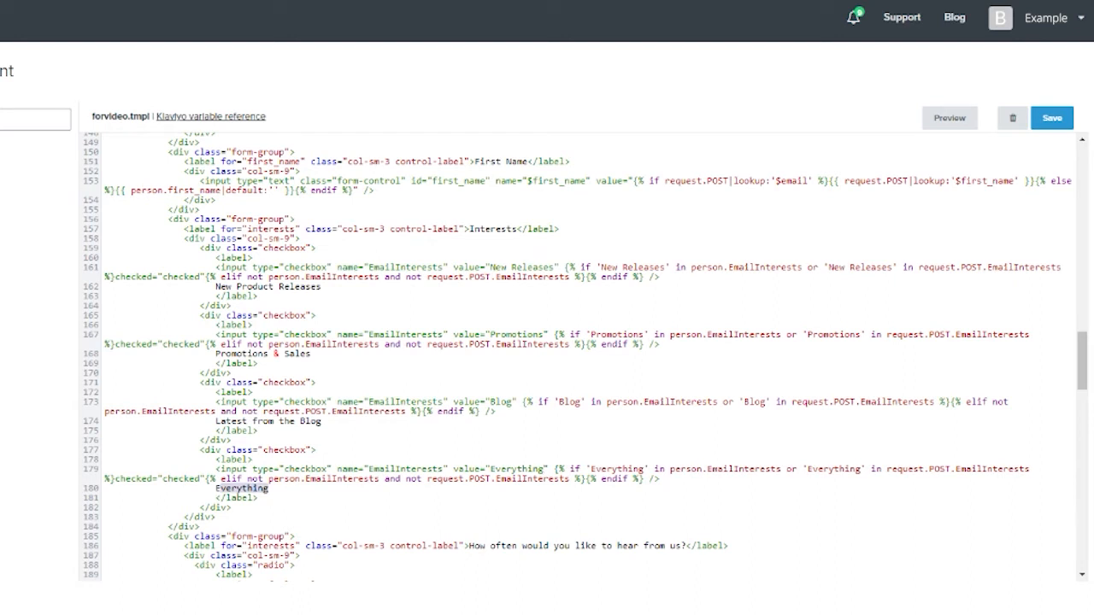
double_click(518, 468)
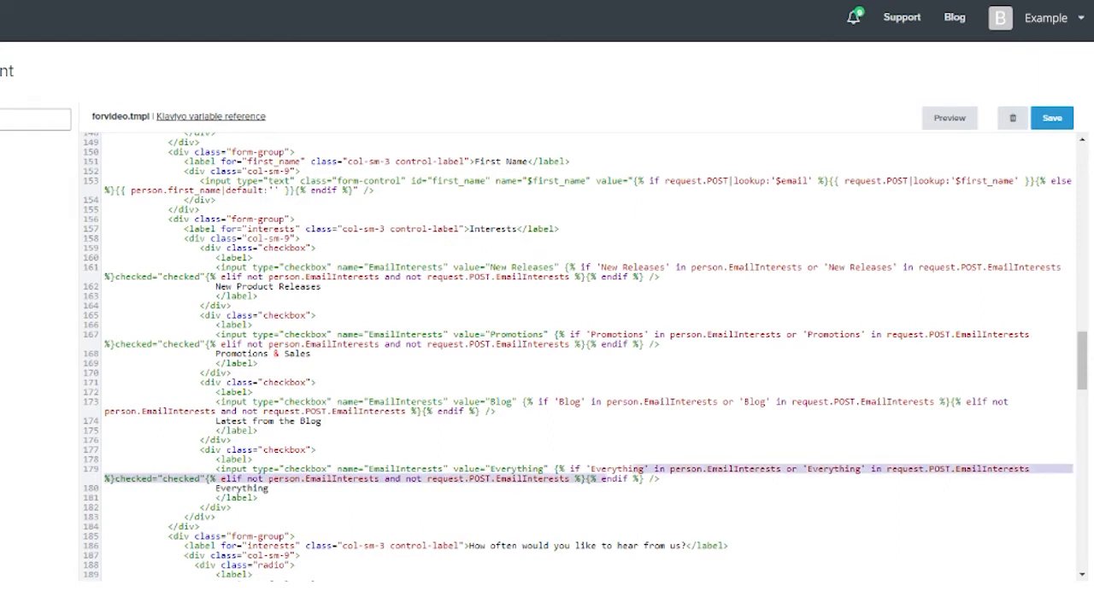
Preview the preference page and tick the new Everything interest checkbox.
click(1051, 117)
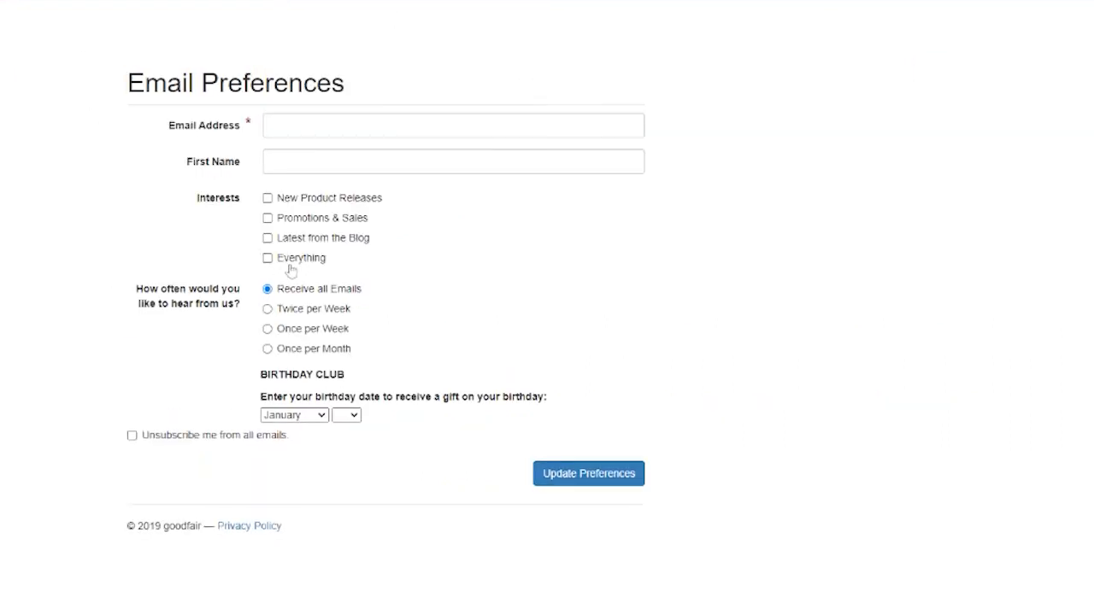
click(268, 258)
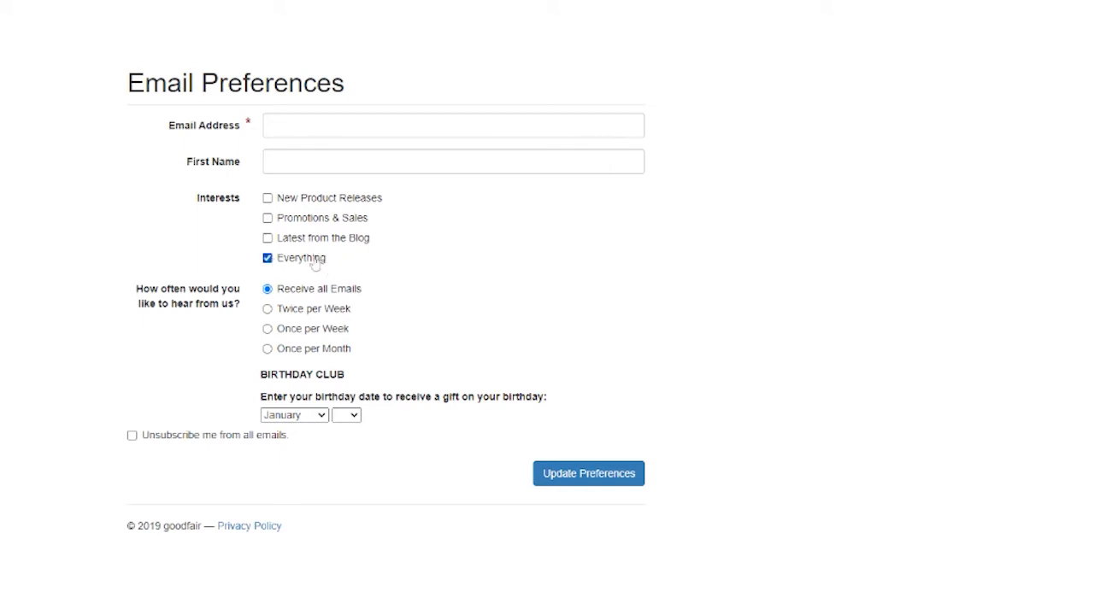
mouse_move(314, 264)
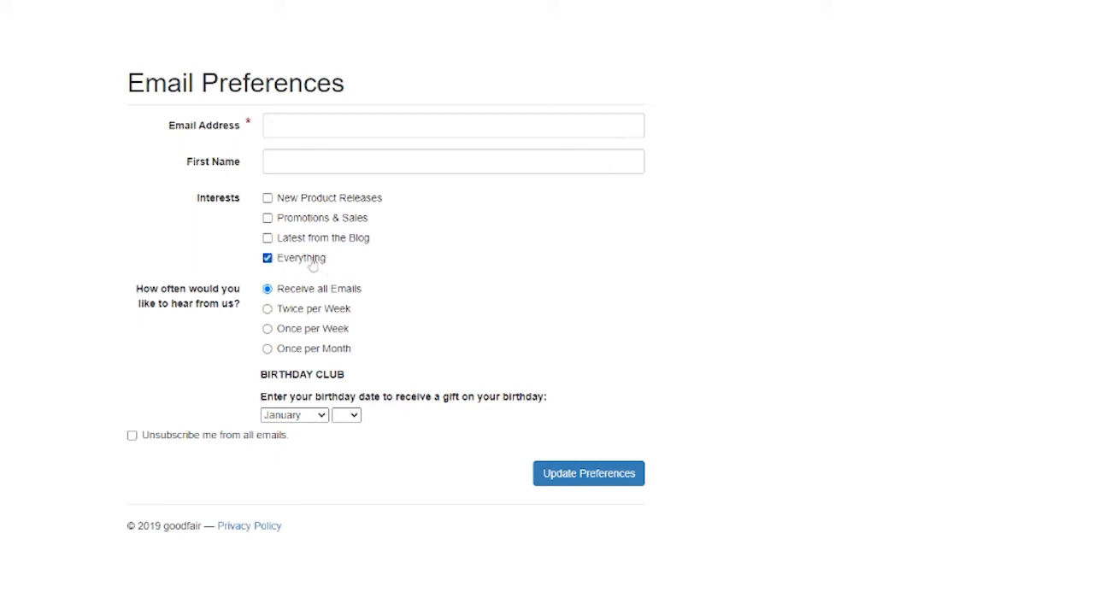
mouse_move(396, 205)
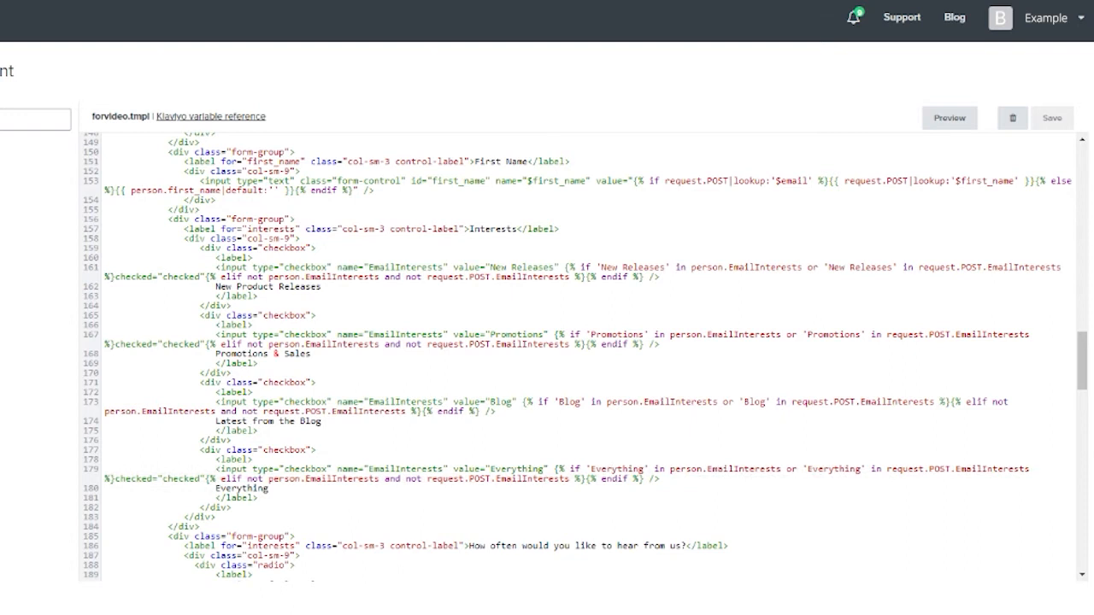
Delete the Interests form-group code and preview the page showing only frequency options.
click(949, 117)
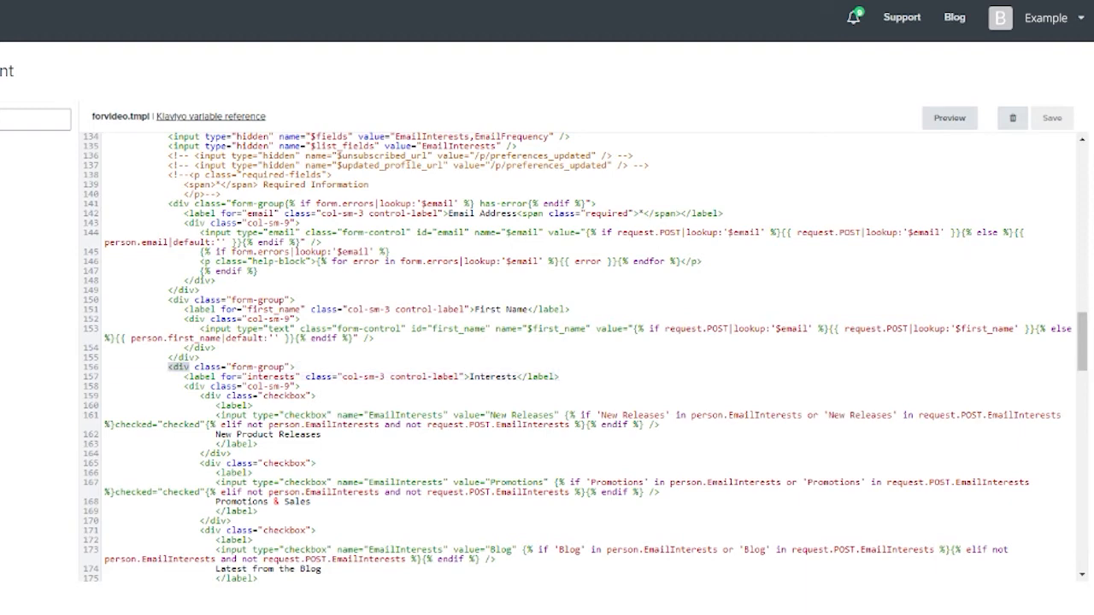
scroll(down, 3)
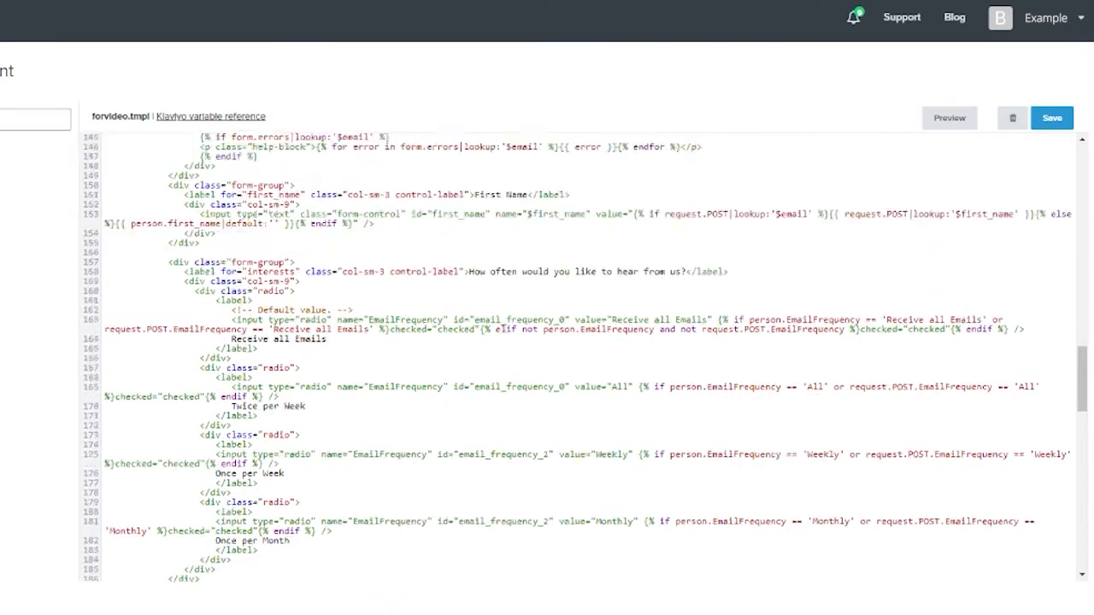
click(948, 117)
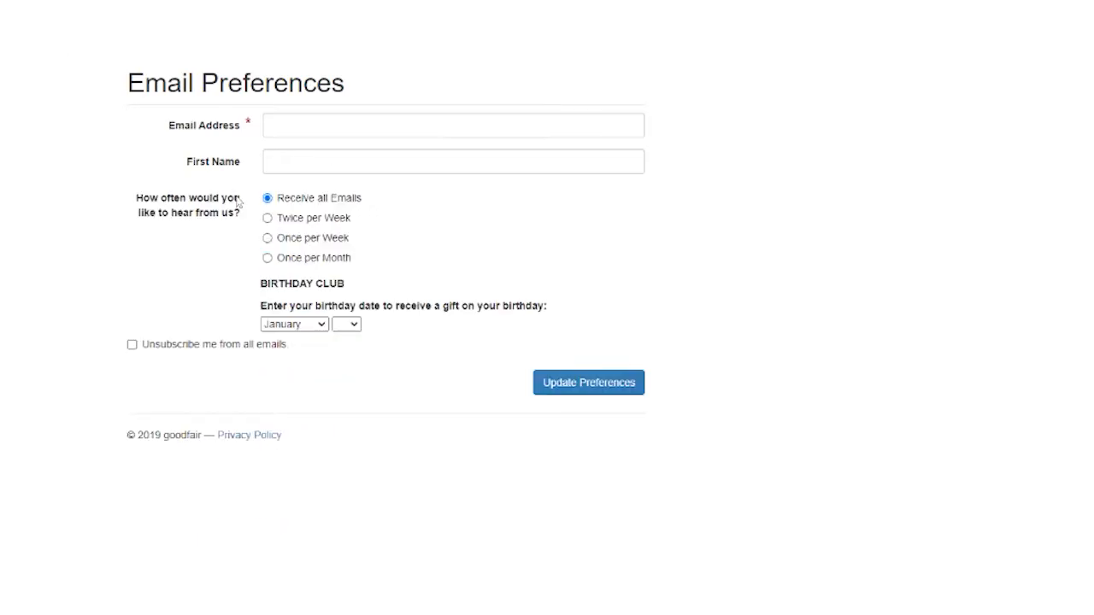
mouse_move(231, 239)
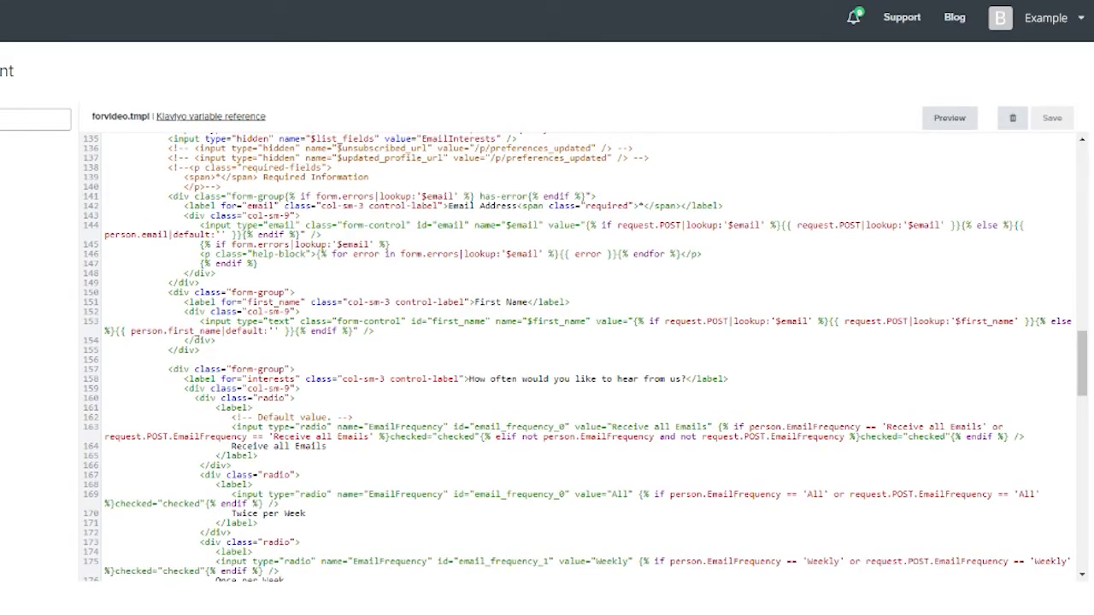
Remove the 'How often would you like to hear from us?' section, save, and preview.
scroll(down, 3)
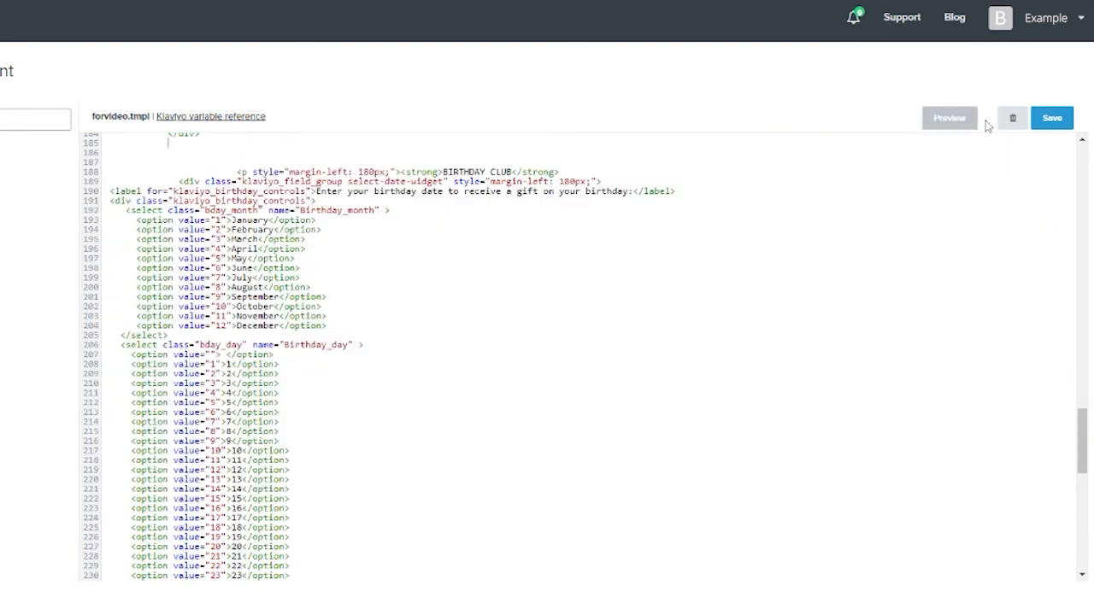
click(948, 117)
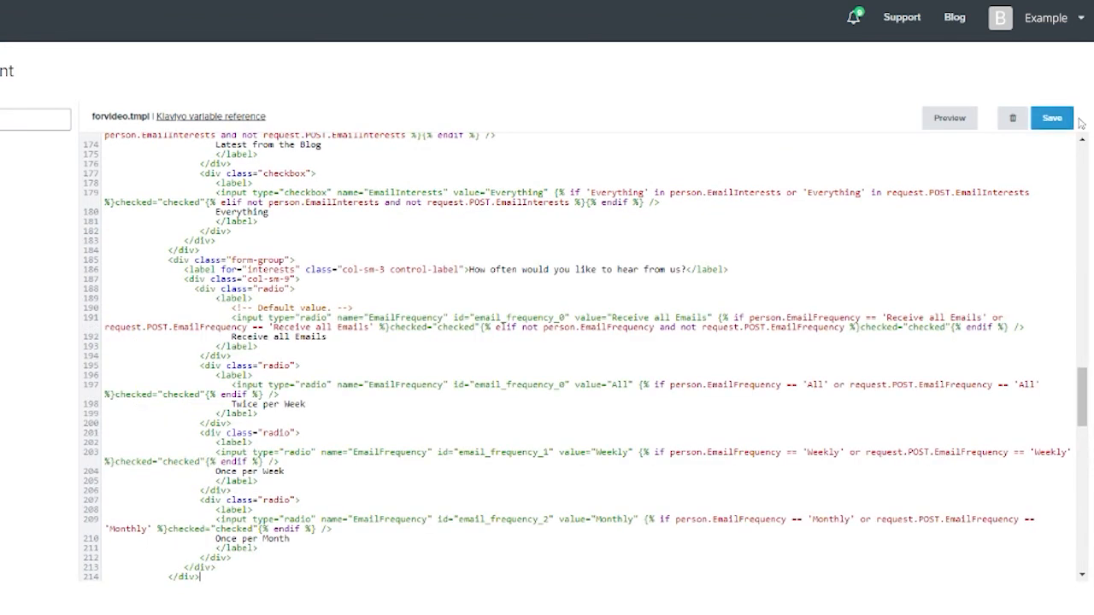
click(949, 117)
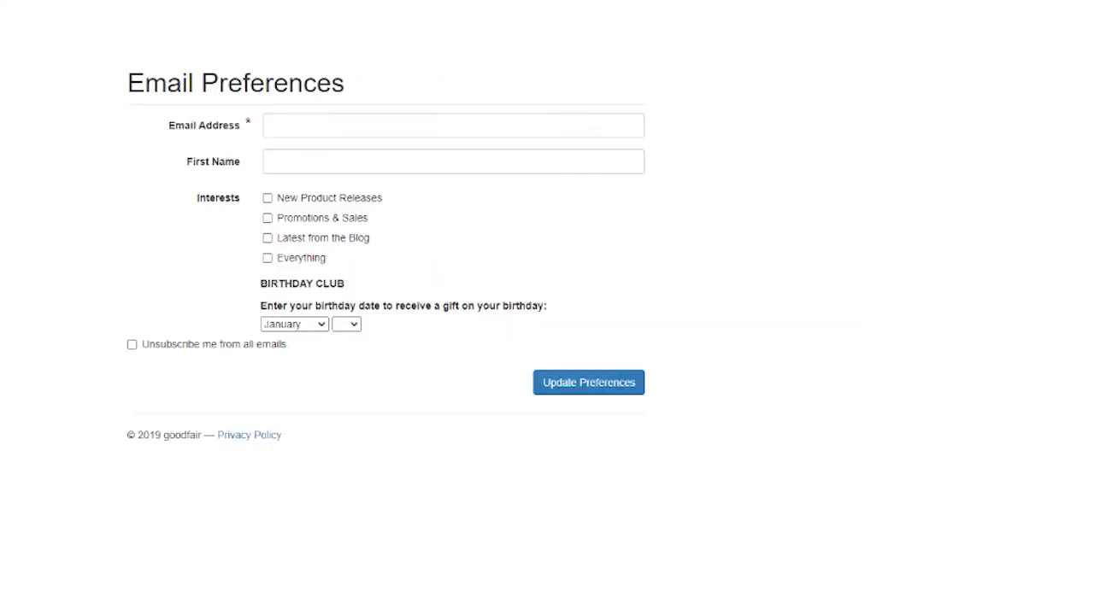